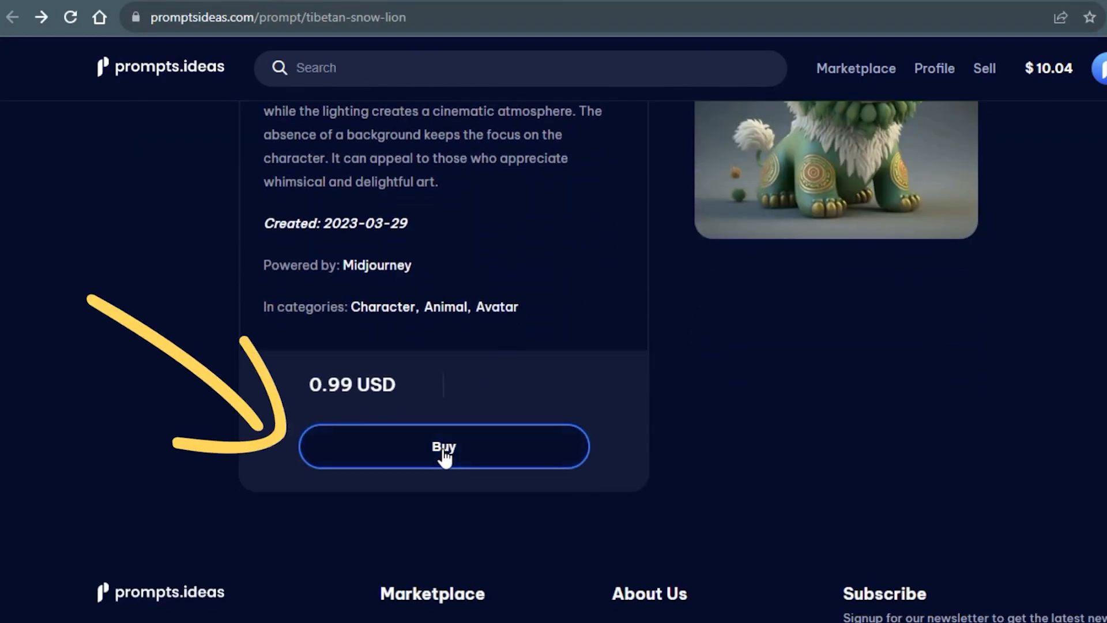
Buy the Tibetan snow lion character prompt for 0.99 USD on PromptsIdeas
{"action": "left_click", "coordinate": [443, 447]}
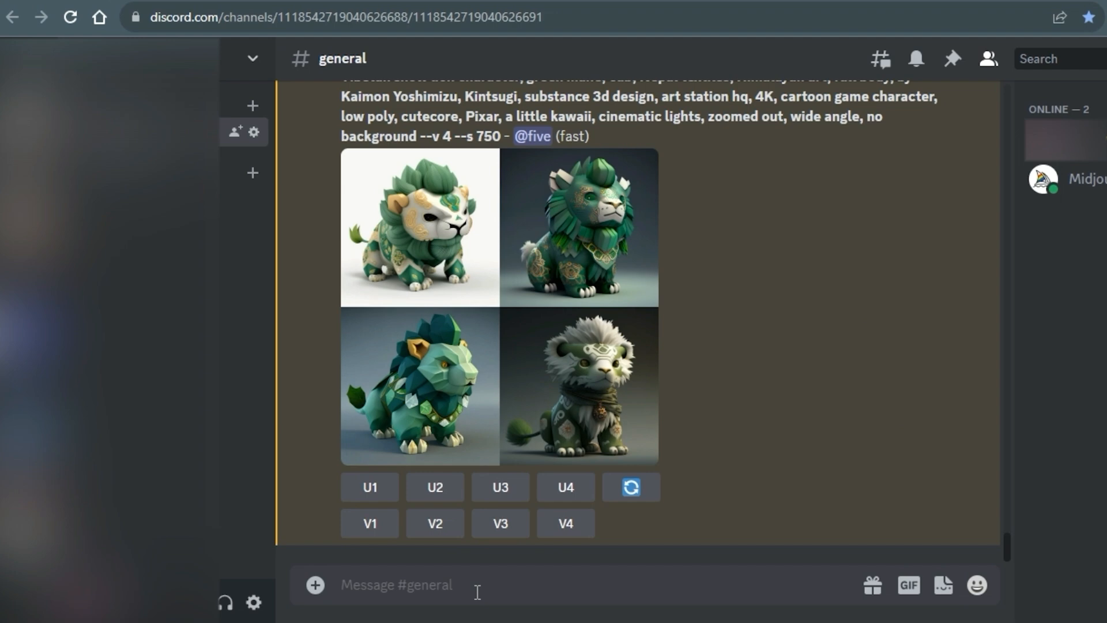
Start an /imagine command to hold the purchased prompt with penguin character as subject
{"action": "type", "text": "/imagine"}
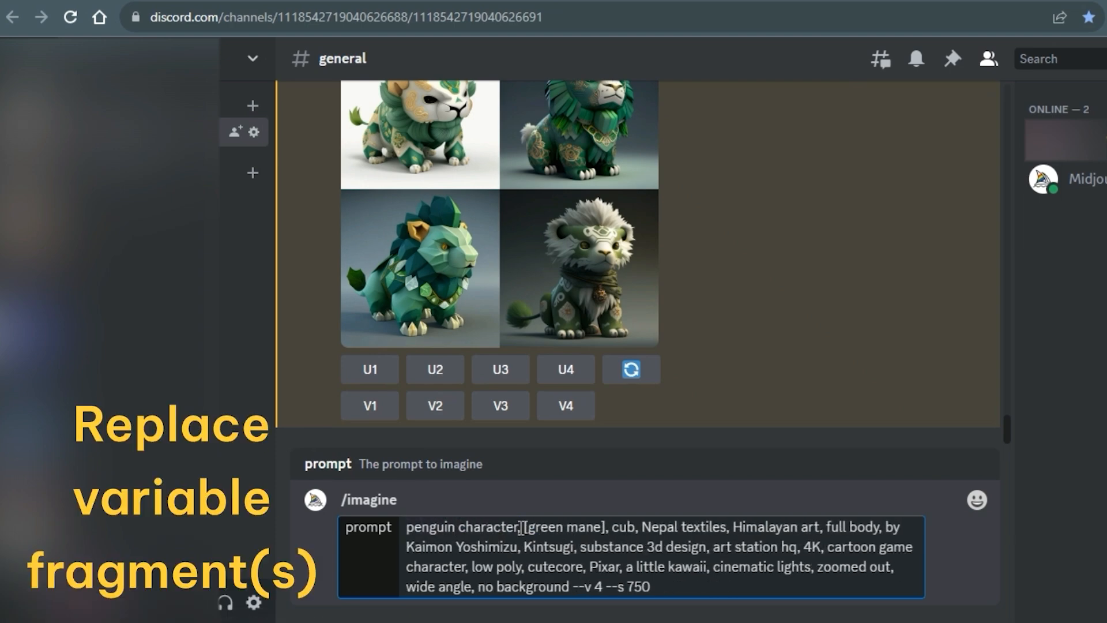
Generate penguins with 'pink beanie' replacing the green mane, and upscale one result
{"action": "double_click", "coordinate": [563, 528]}
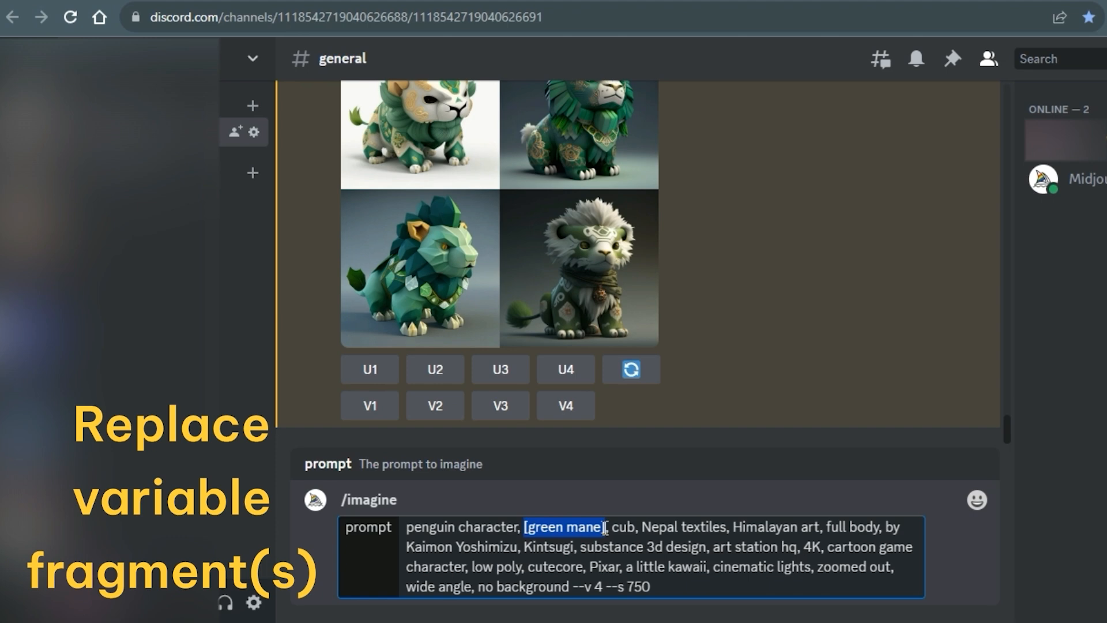
{"action": "type", "text": "pink beanie"}
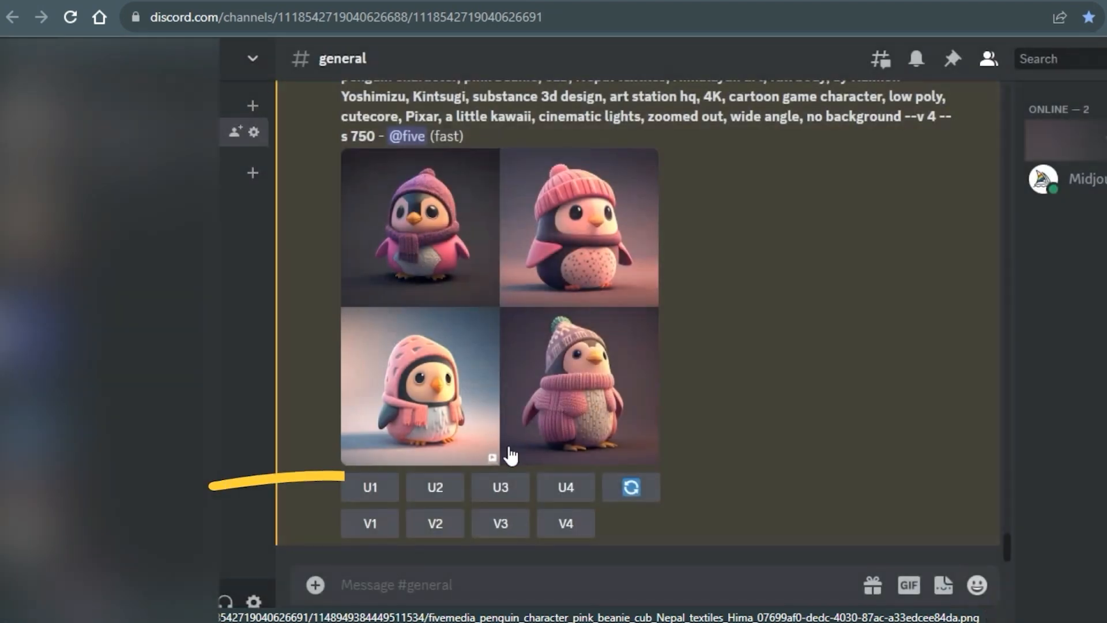
{"action": "left_click", "coordinate": [435, 487]}
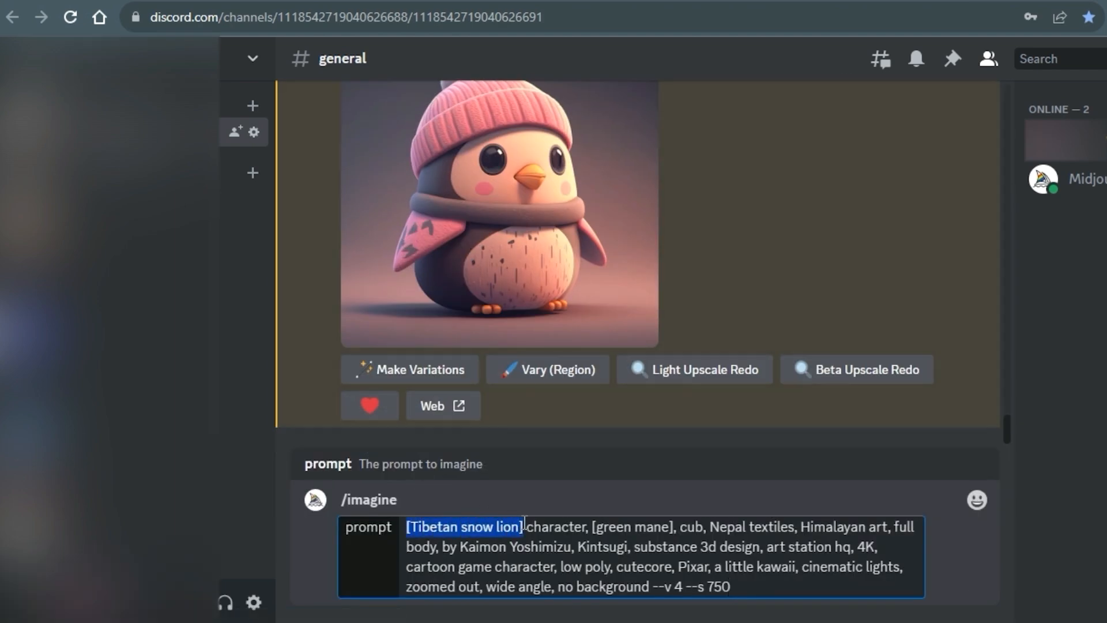
Generate a new grid of penguins 'wearing glasses' and enlarge it for viewing
{"action": "type", "text": "penguin"}
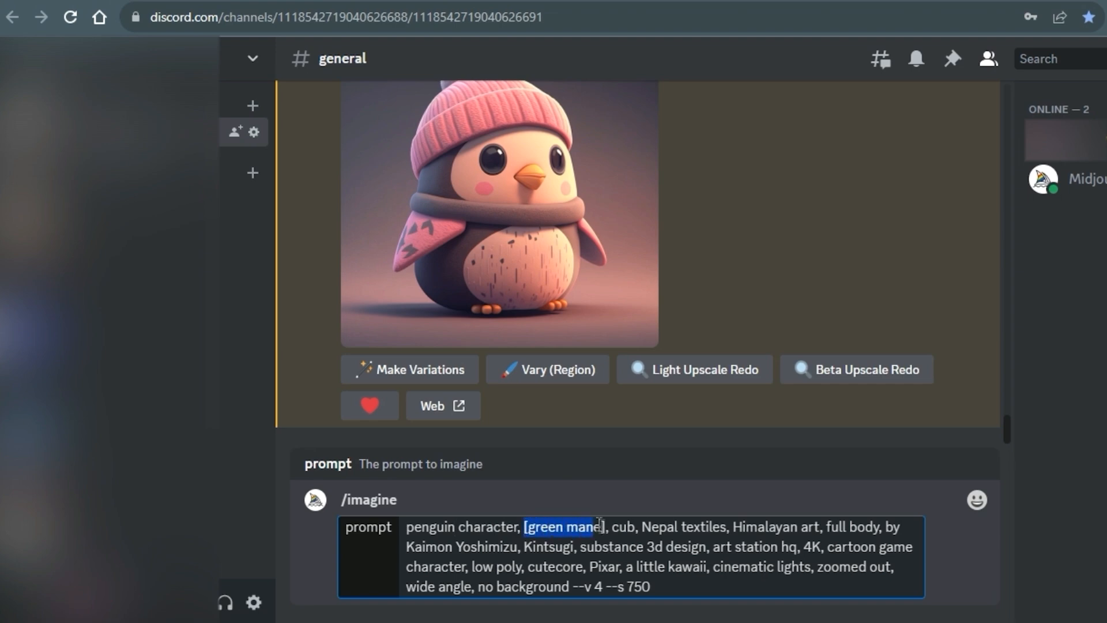
{"action": "type", "text": "wearing glasses"}
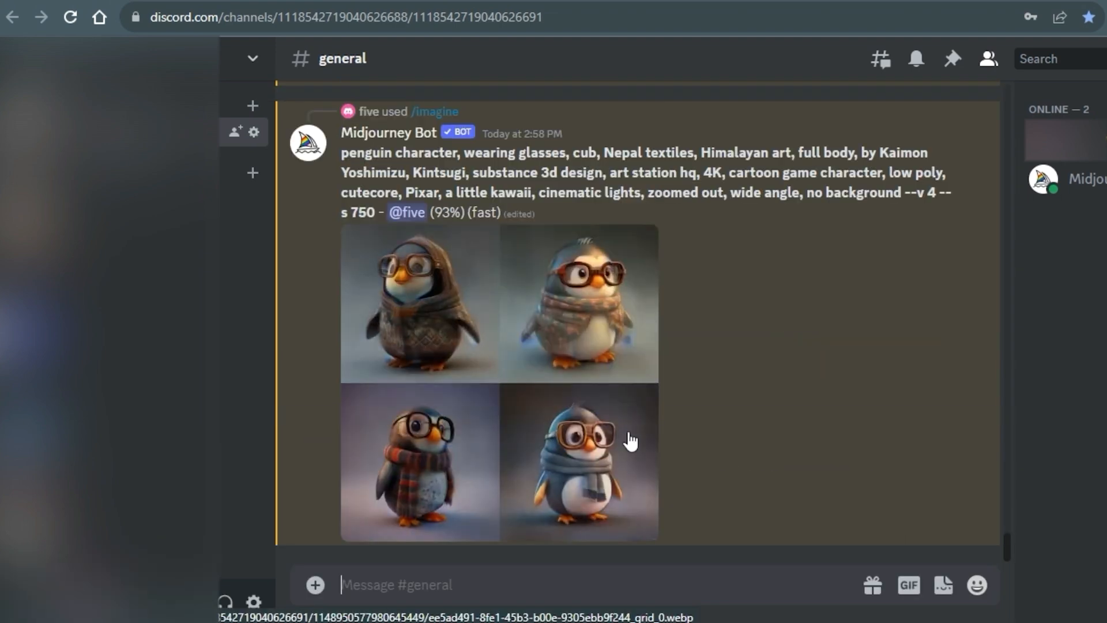
{"action": "left_click", "coordinate": [579, 463]}
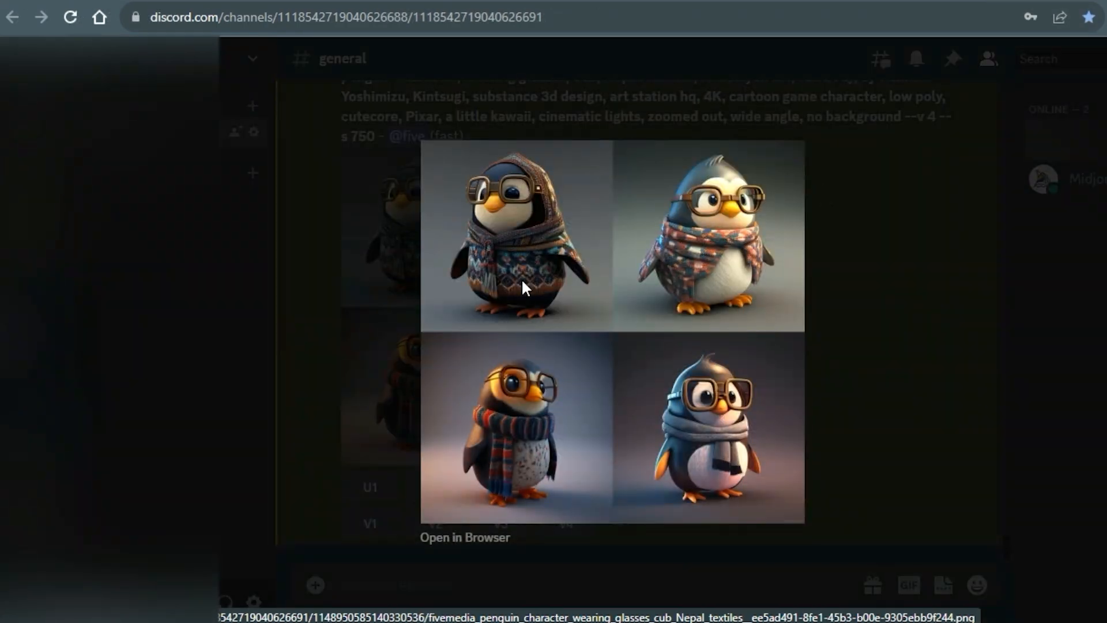